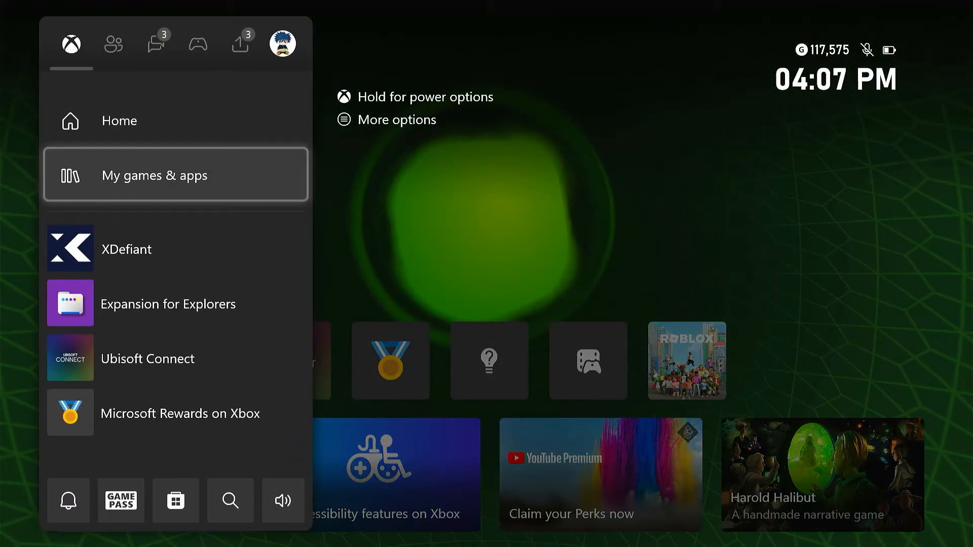
Show the installed apps list in My games & apps.
left_click(154, 176)
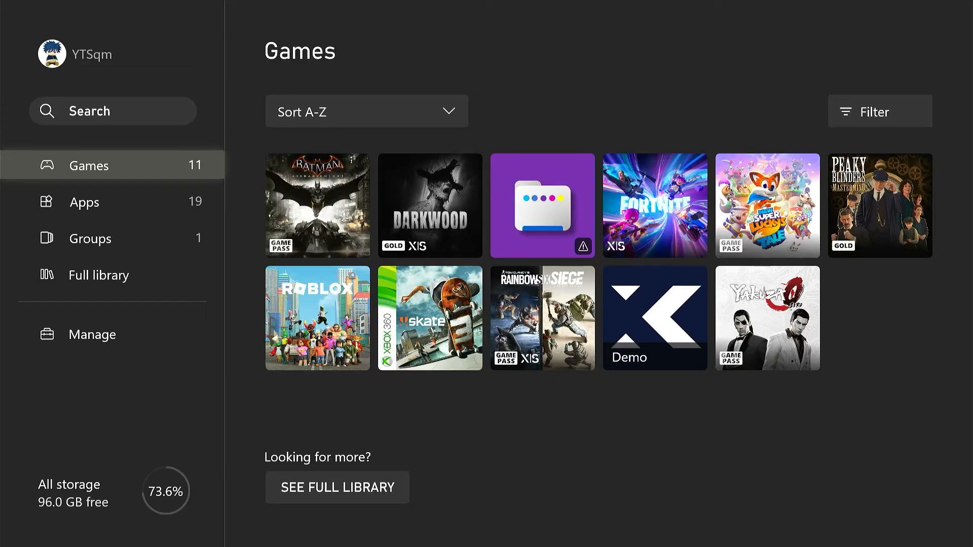
left_click(83, 202)
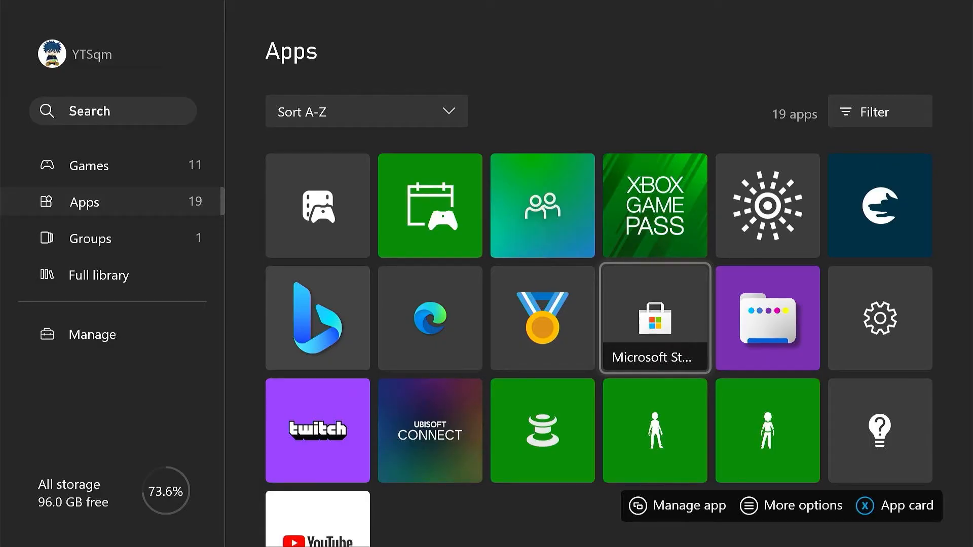
Uninstall the Microsoft Store app via Manage app, leaving 18 apps listed.
left_click(654, 317)
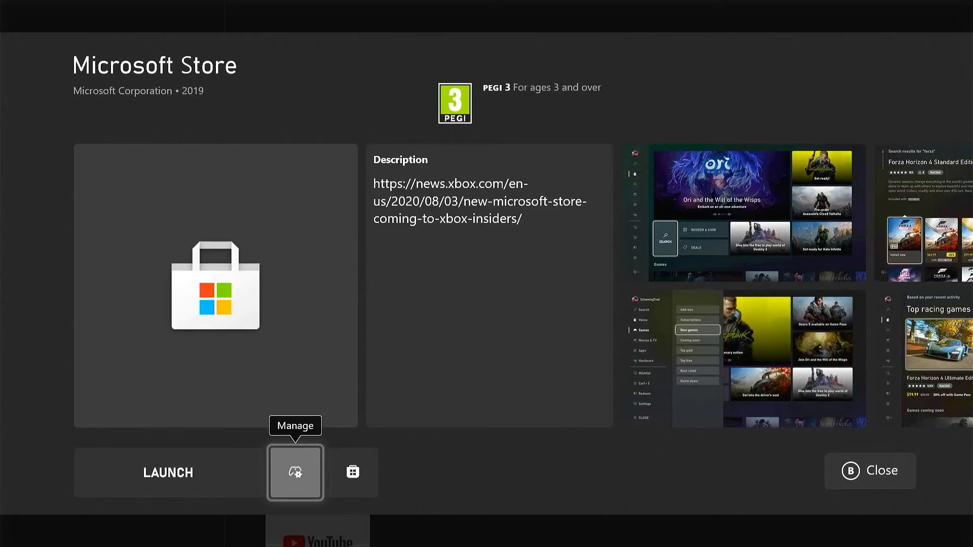
left_click(295, 472)
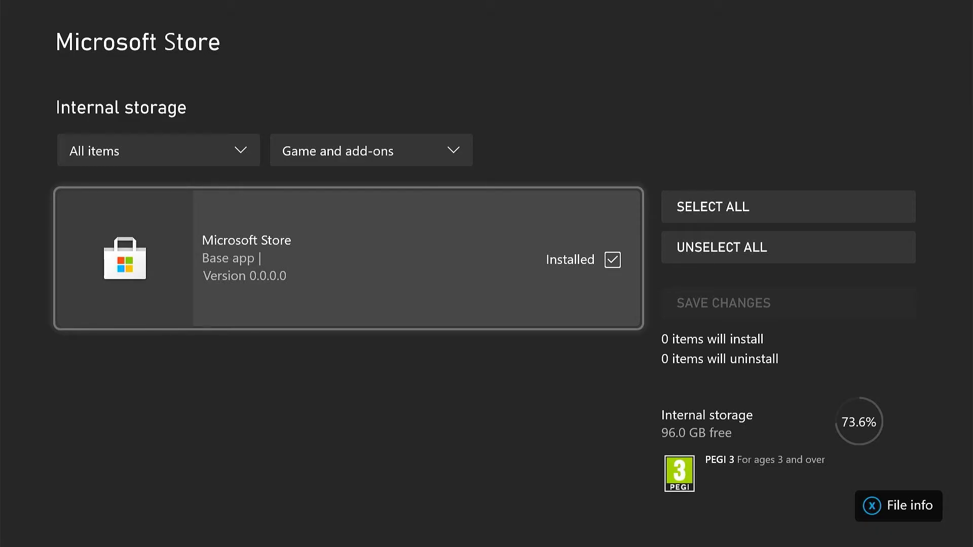
left_click(612, 260)
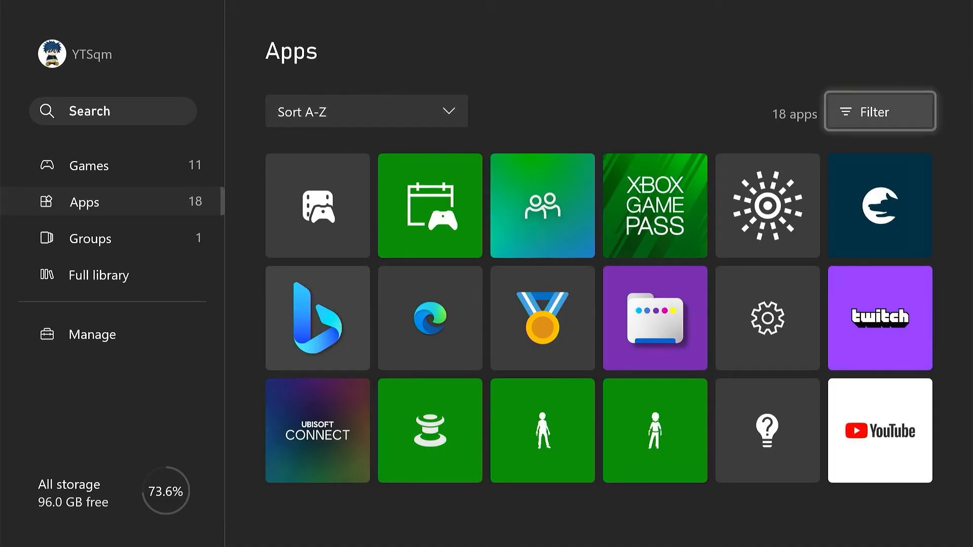
Bring up the power options and restart the console.
left_click(429, 401)
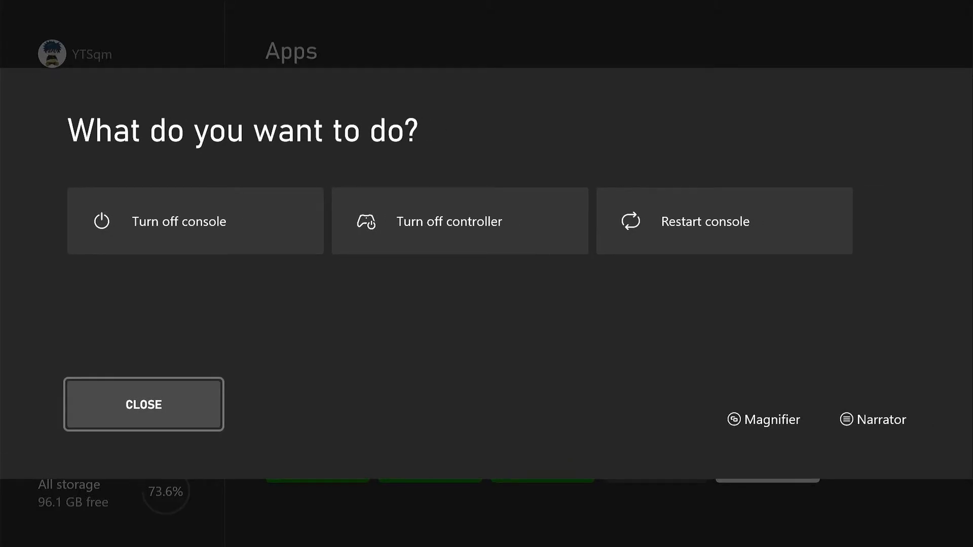
mouse_move(195, 220)
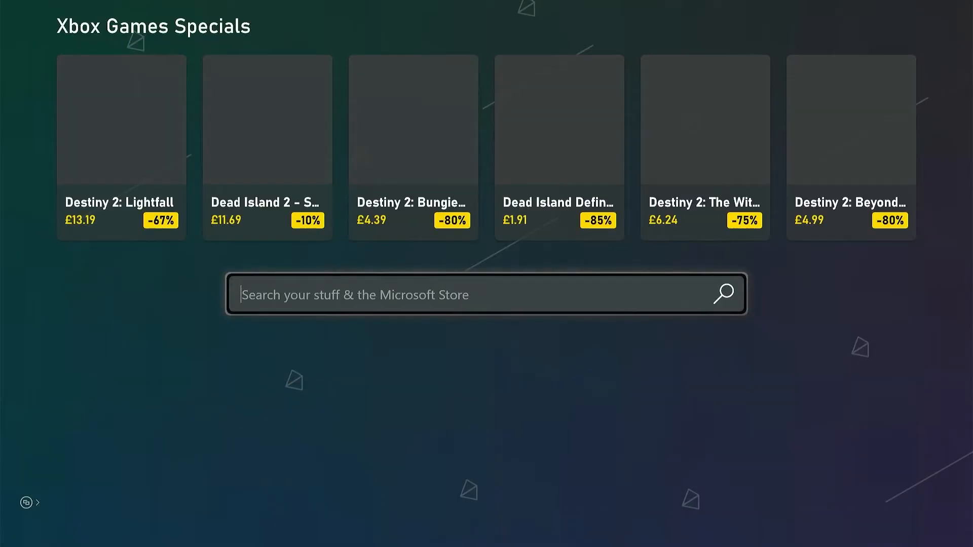
Search the Store for 'Minecraft' and land on its store page.
left_click(485, 294)
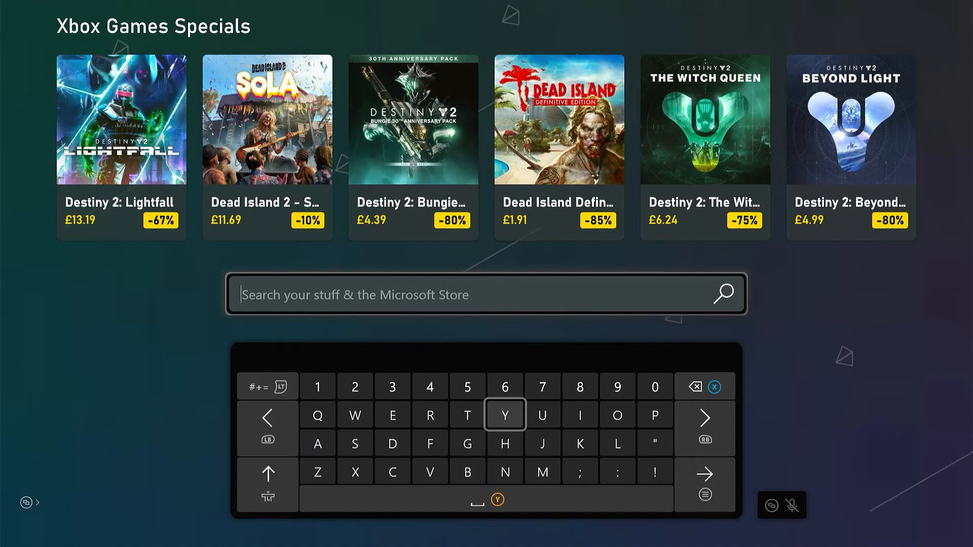
type("Minecraft")
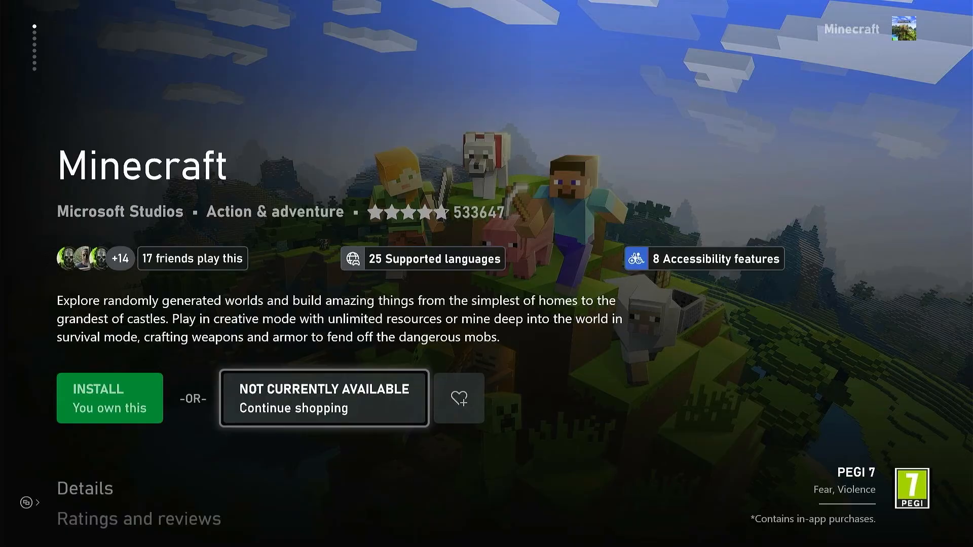
Install Minecraft and launch it, reaching the update-required notice.
left_click(109, 398)
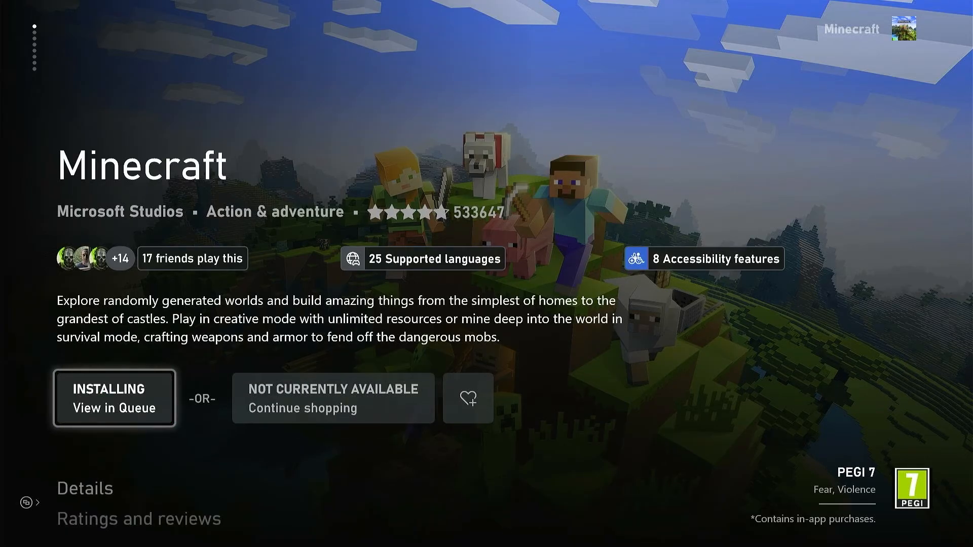
left_click(114, 397)
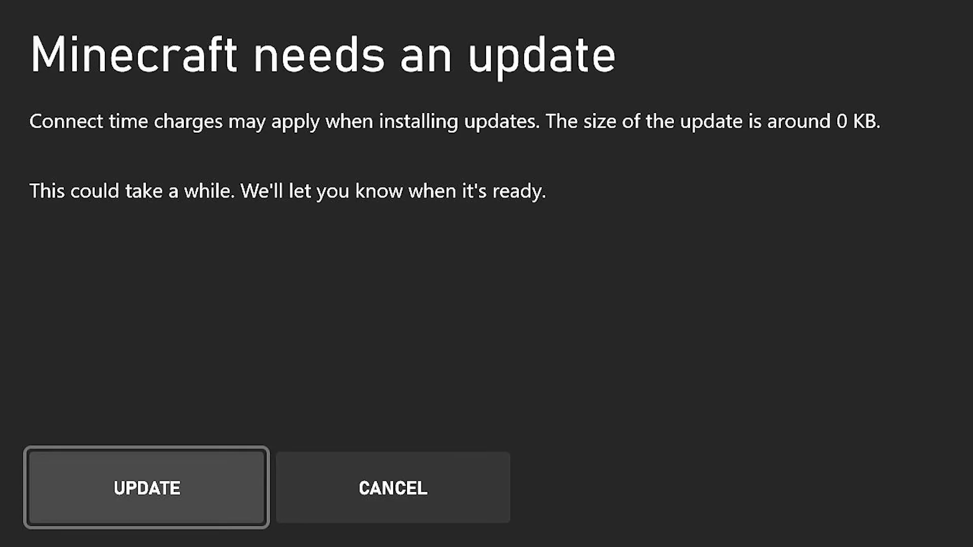
Accept the Minecraft update and let the install queue finish.
left_click(146, 488)
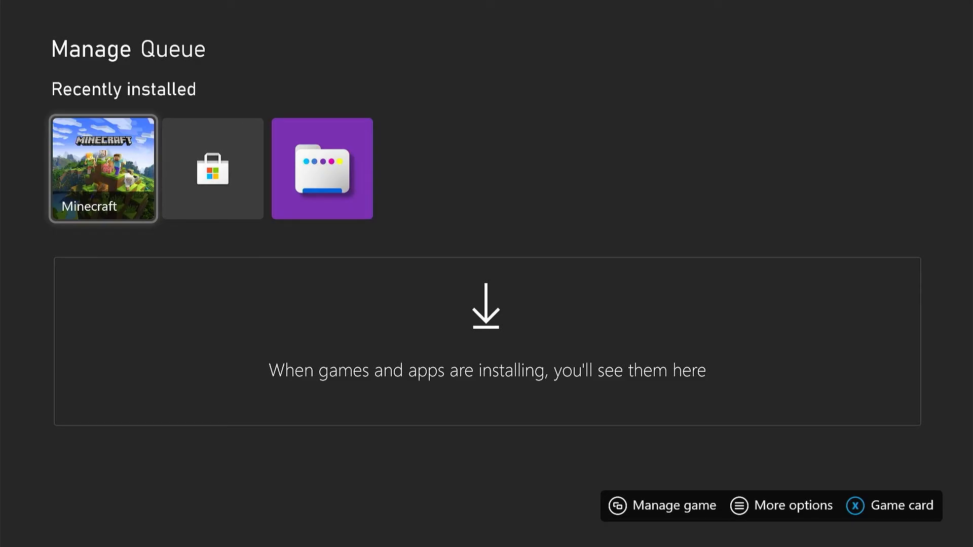
Launch Minecraft from Recently installed to its loading screen.
left_click(102, 169)
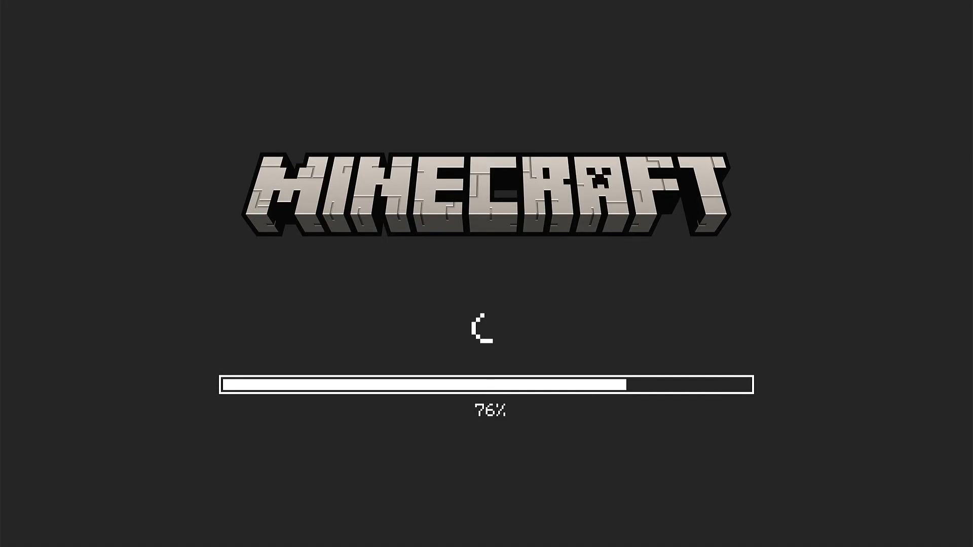